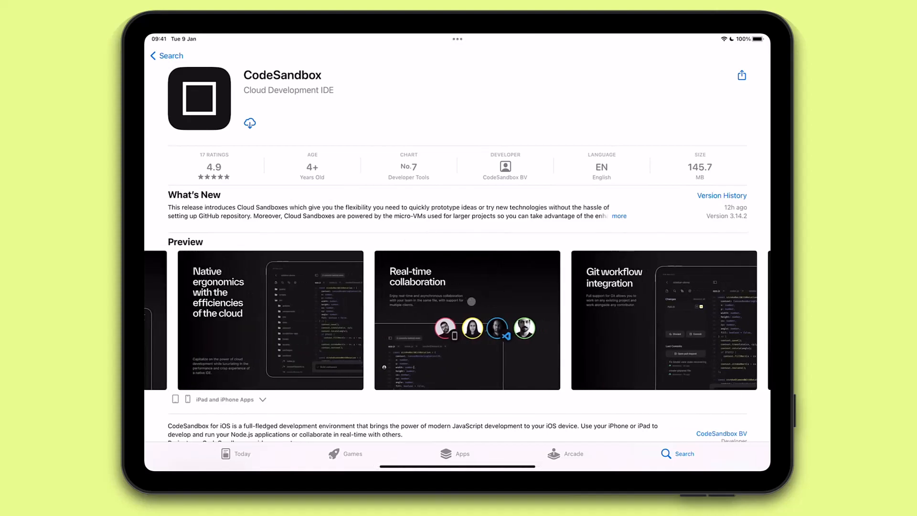
- Install the CodeSandbox app from its App Store page and launch it
scroll("left", 3)
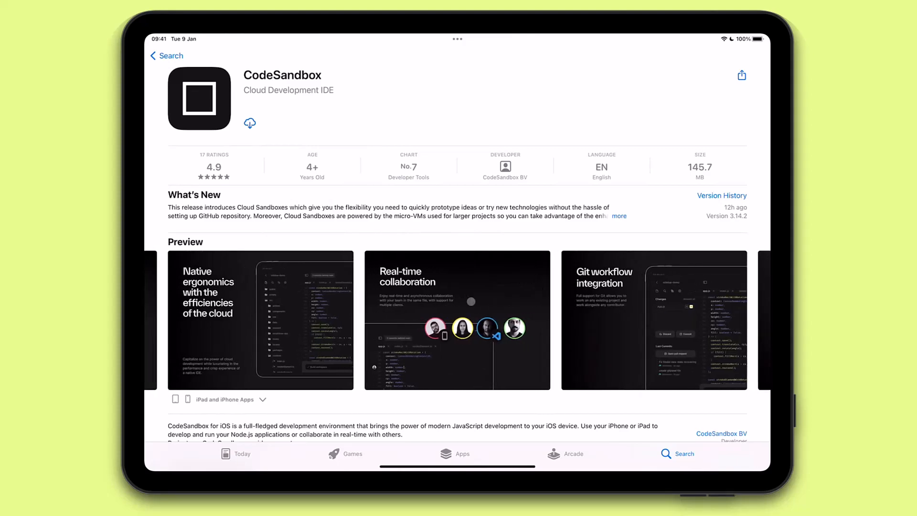
left_click(249, 123)
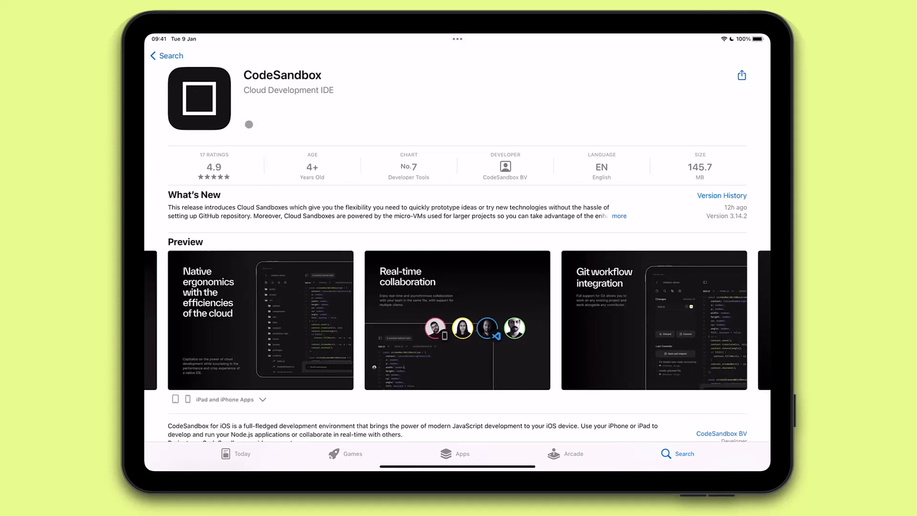
left_click(249, 123)
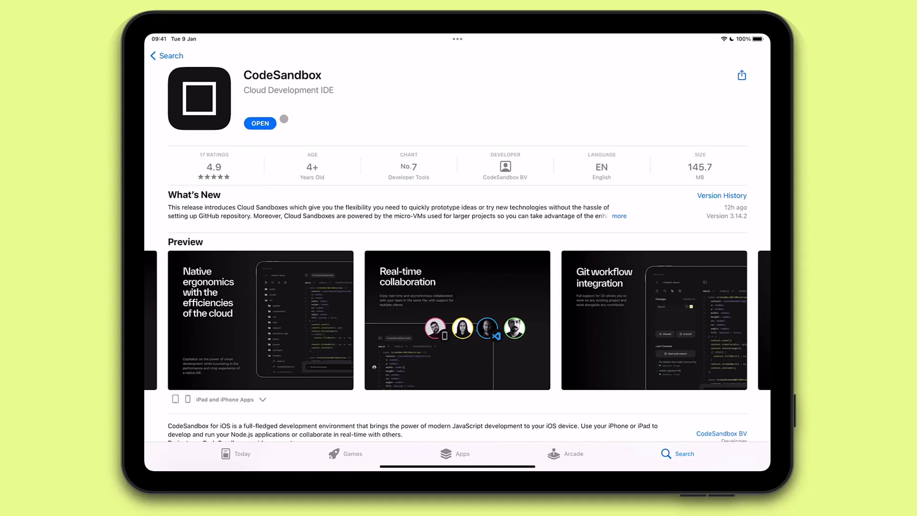
left_click(260, 123)
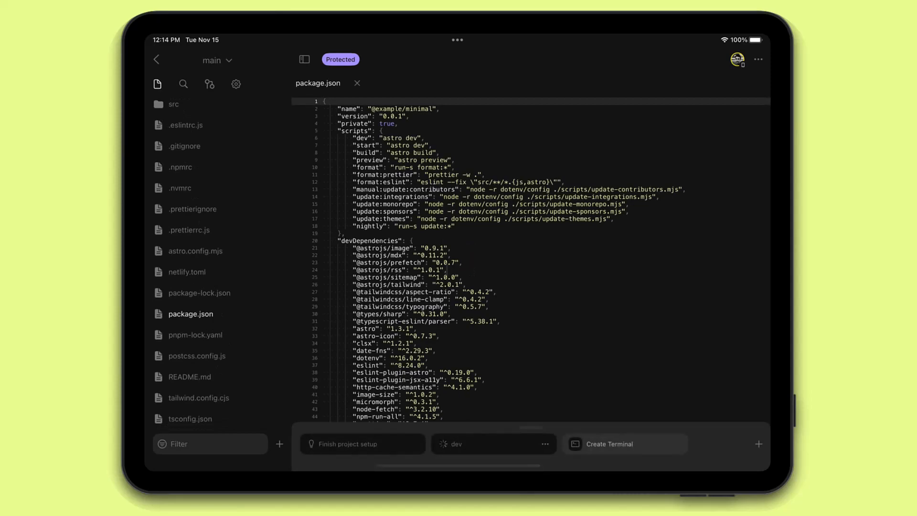
- Open the dev: 3000 preview of the Astro site beside the editor via Open preview
left_click(184, 84)
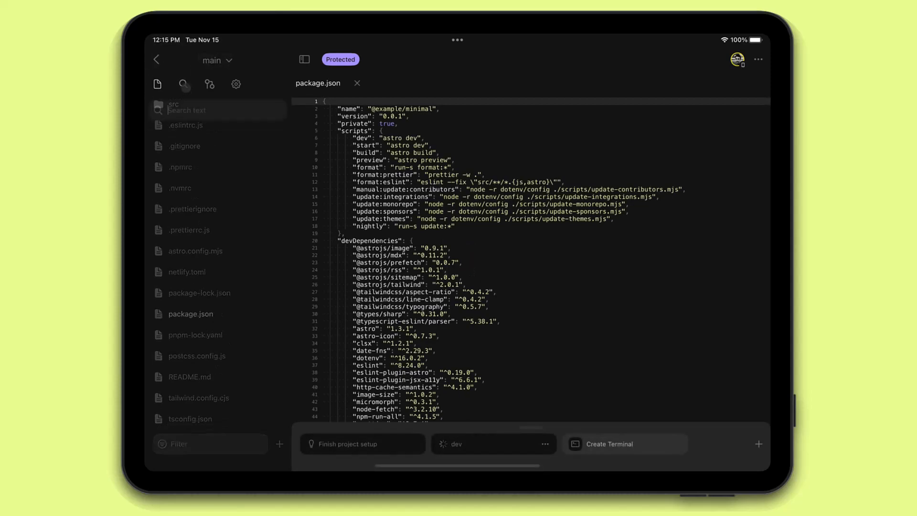
left_click(209, 84)
type("pre")
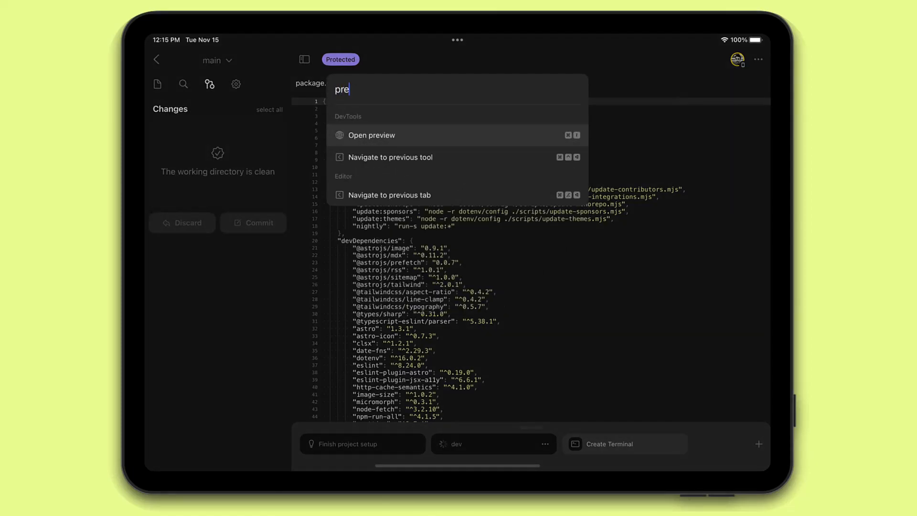
left_click(371, 135)
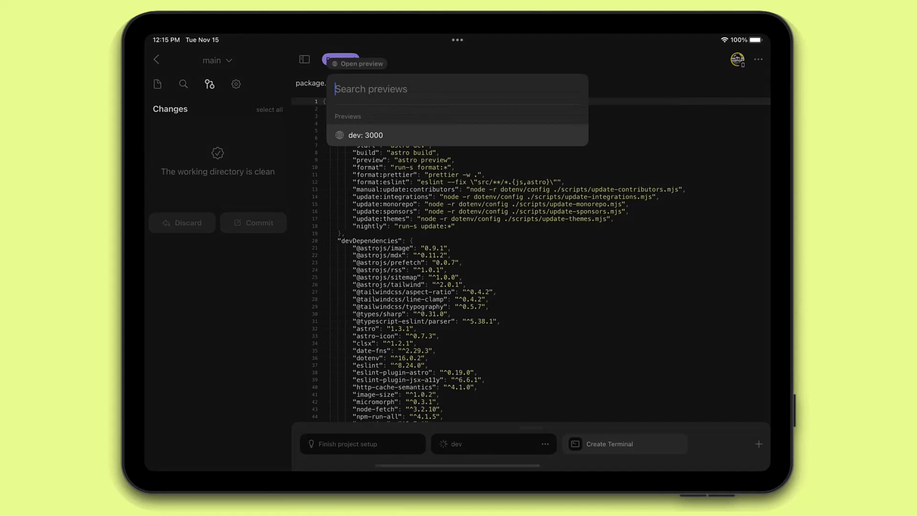
left_click(366, 135)
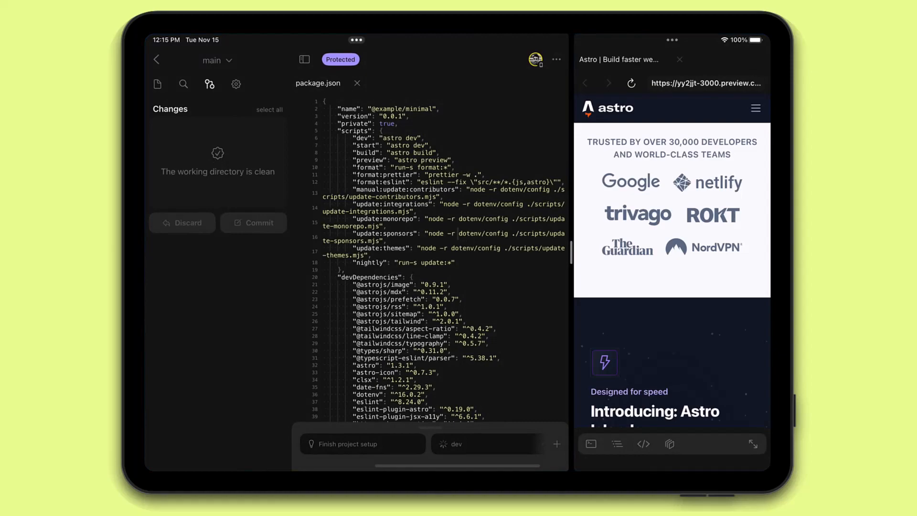
- Switch to a new draft branch and reopen its dev: 3000 preview of the Astro site
scroll("down", 3)
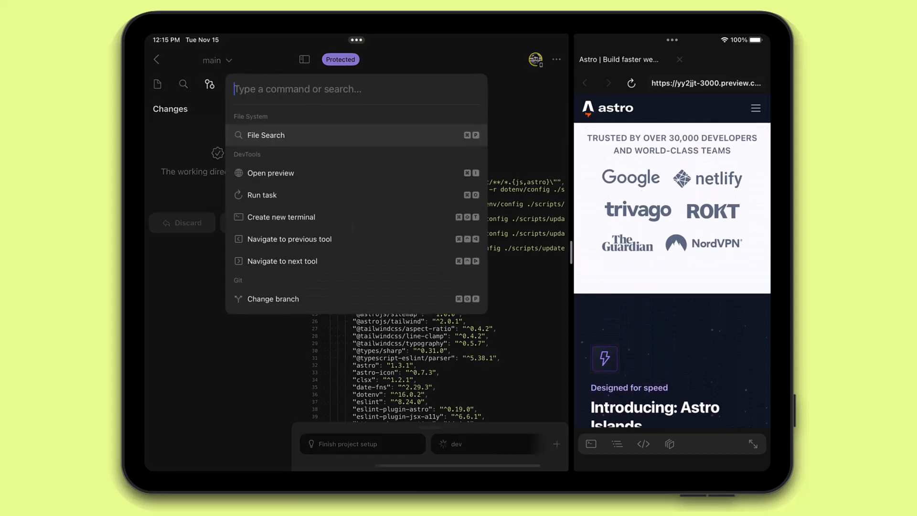
type("bra")
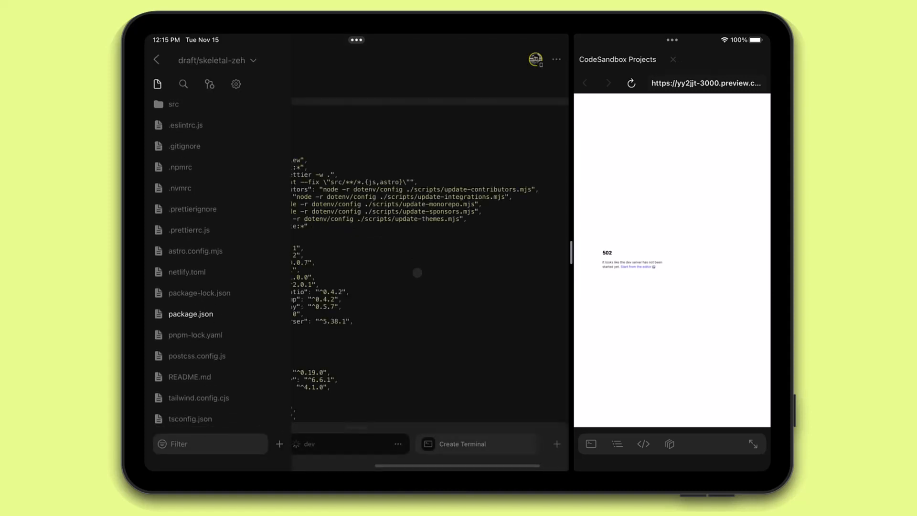
left_click(157, 60)
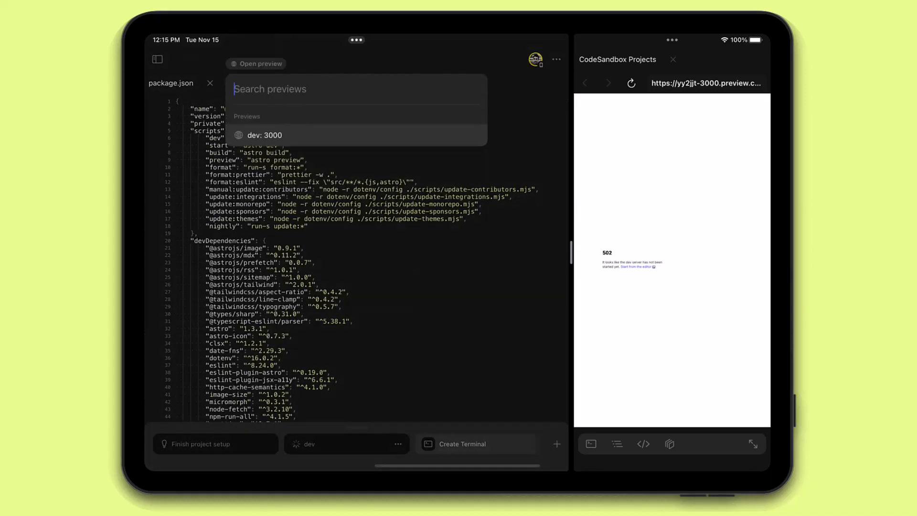
left_click(263, 135)
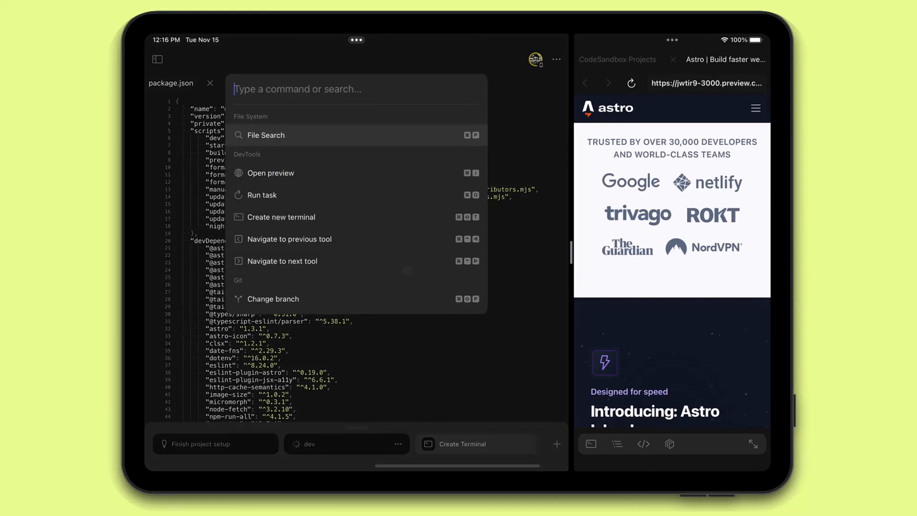
- Open src/pages/index.astro and add <Hero/> as the first child of <Layout hero>
type("index")
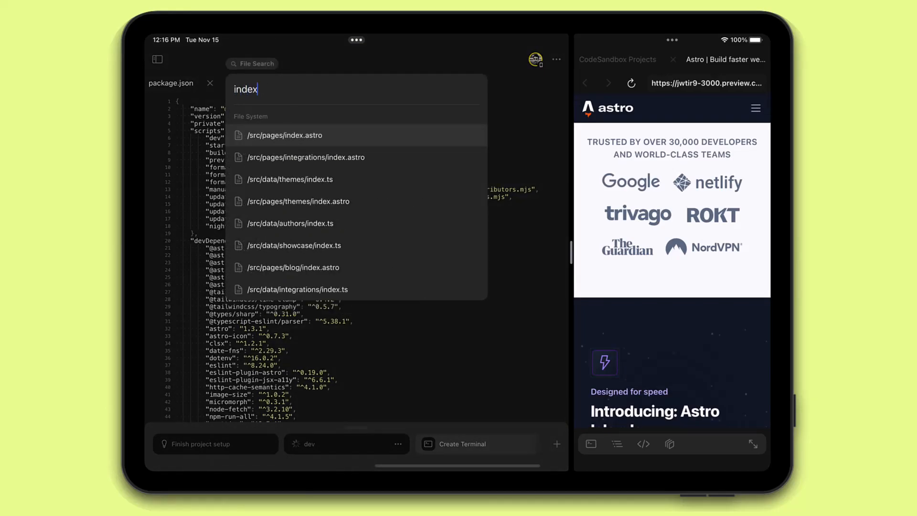
left_click(285, 135)
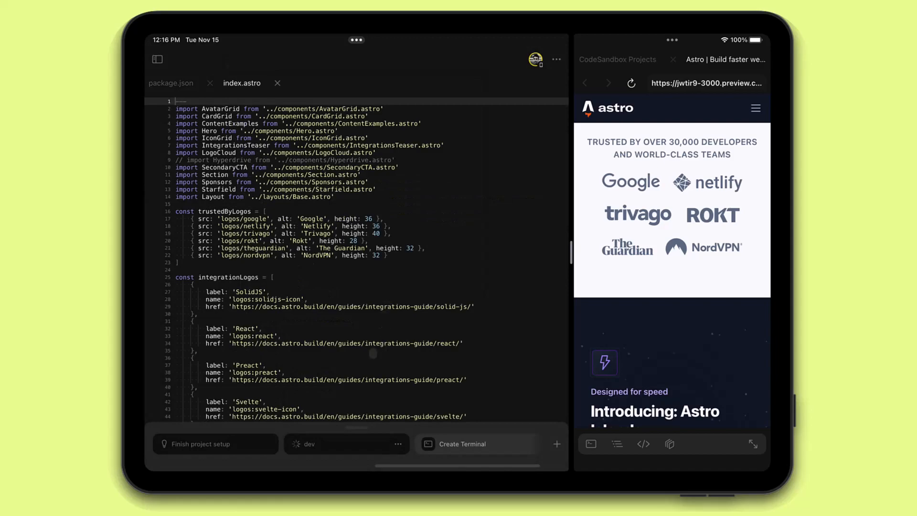
scroll("down", 3)
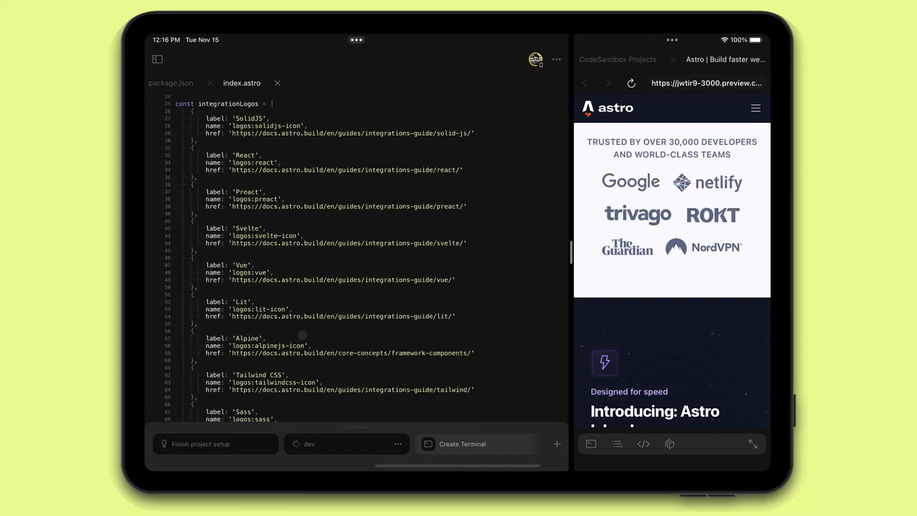
scroll("down", 3)
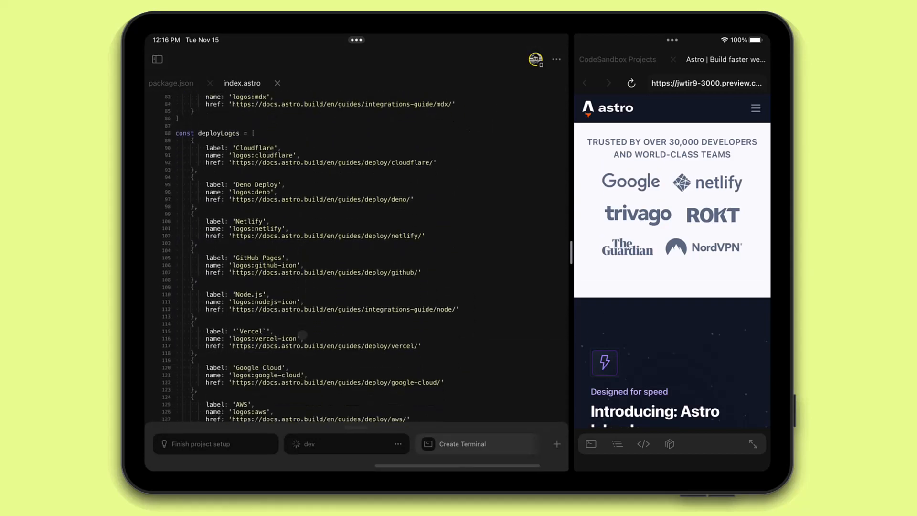
scroll("down", 3)
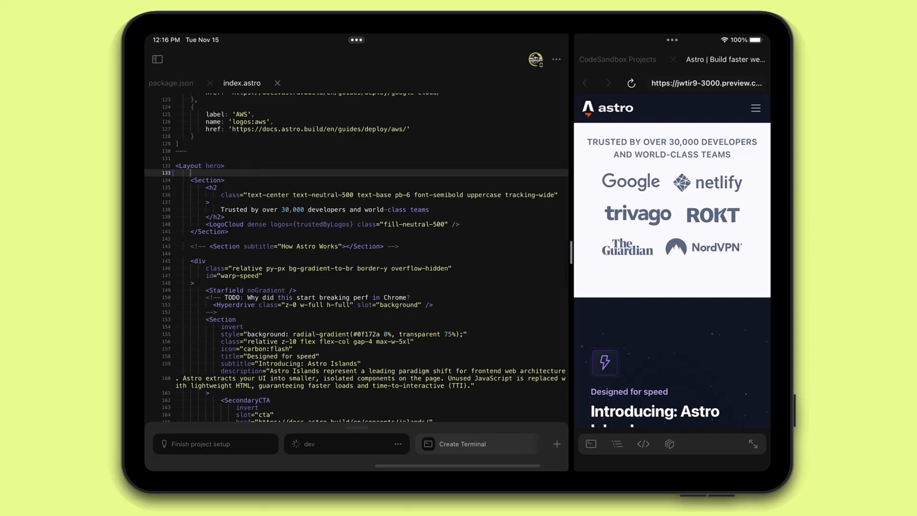
type("<Hero/>")
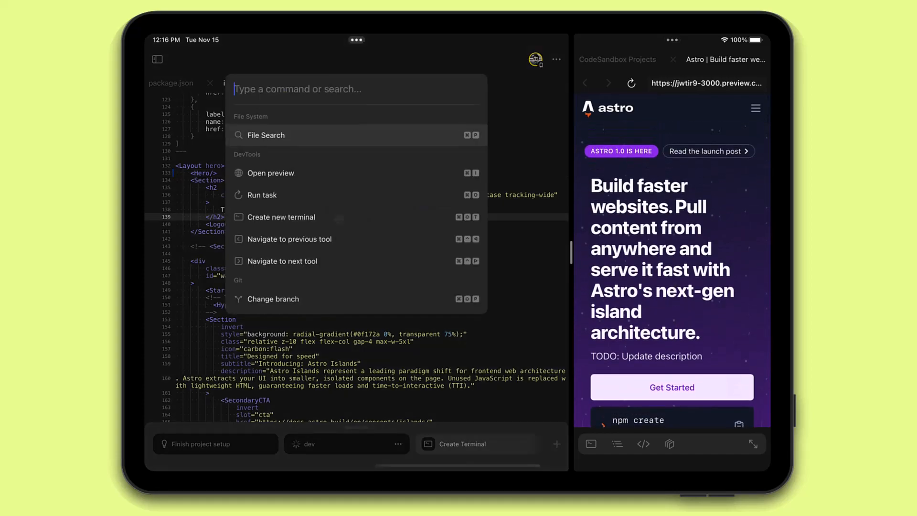
- Open src/components/Hero.astro and scroll to its <h1> headline block
type("hero.a")
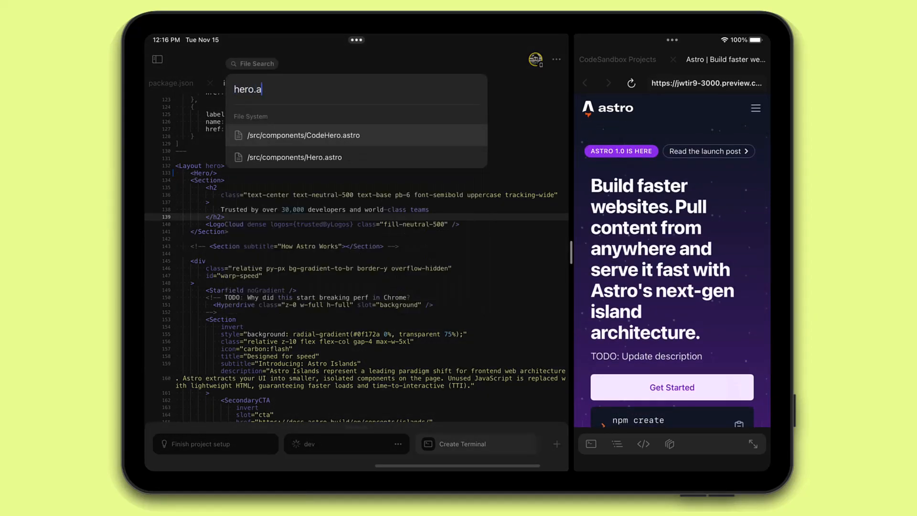
left_click(296, 157)
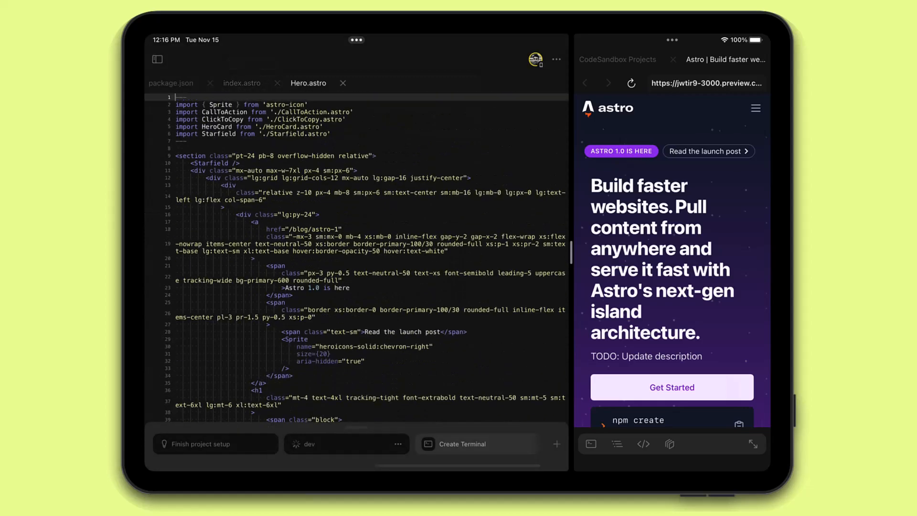
scroll("down", 3)
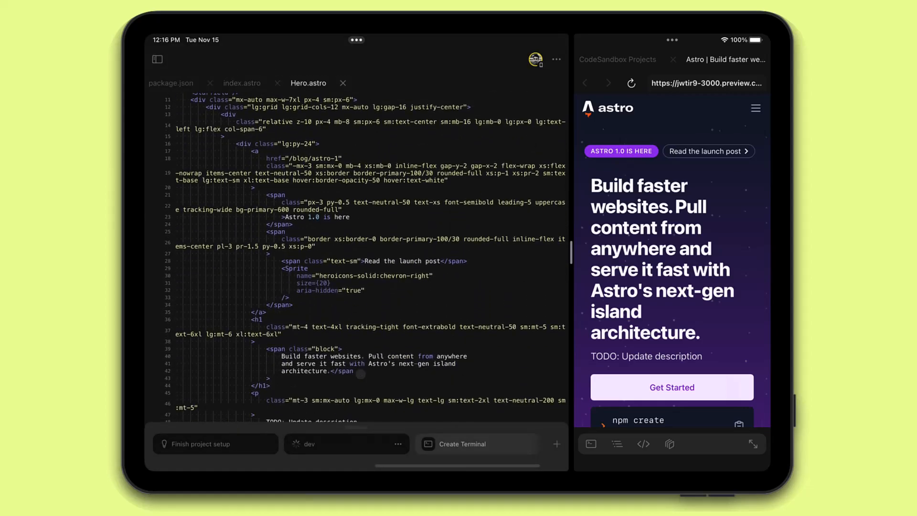
scroll("down", 3)
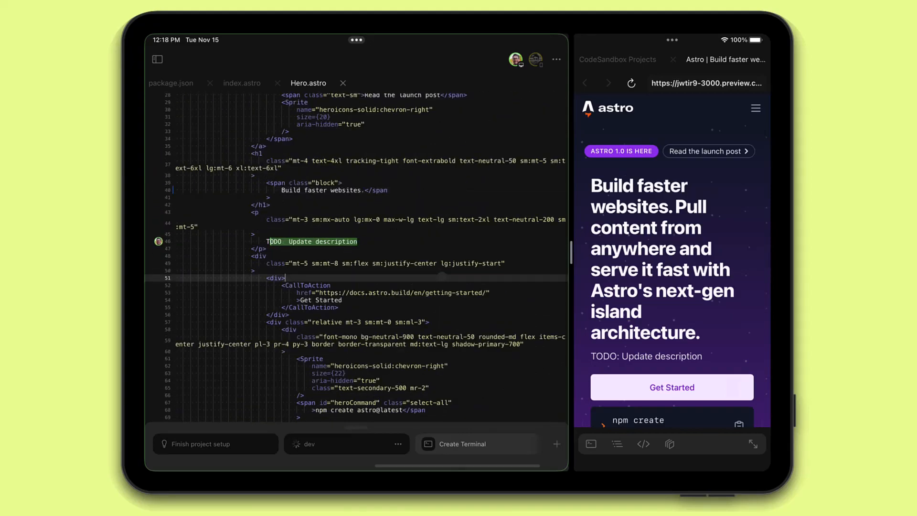
- Replace the TODO description with 'Pull content from anywhere and serve it fast with Astro's next-gen island architecture'
type("Pull content from anywhere and serve it fast with Astro's next-gen island architecture.")
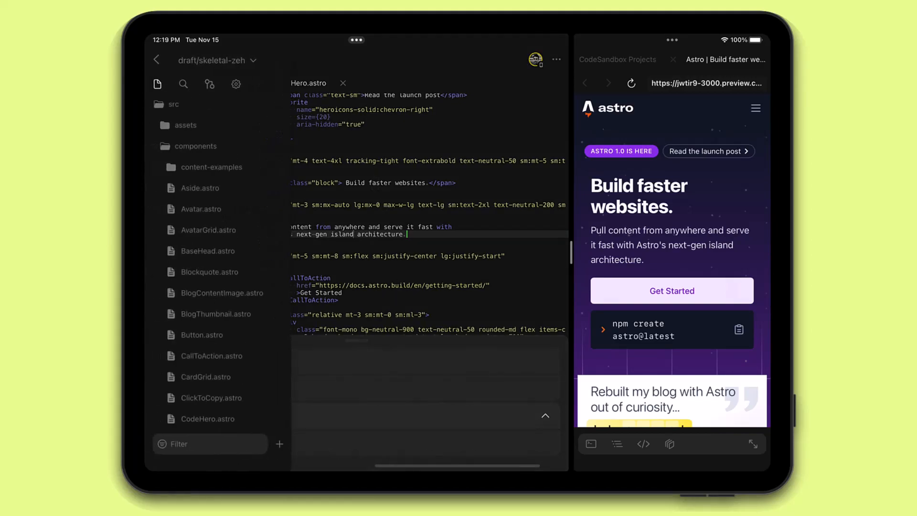
- Commit the two changed files with the message 'Fix Hero on landing screen'
left_click(209, 84)
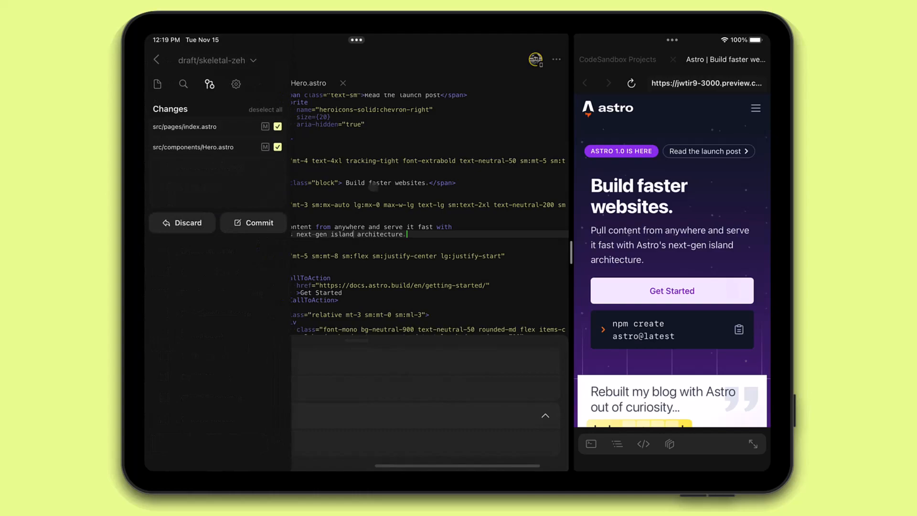
left_click(252, 222)
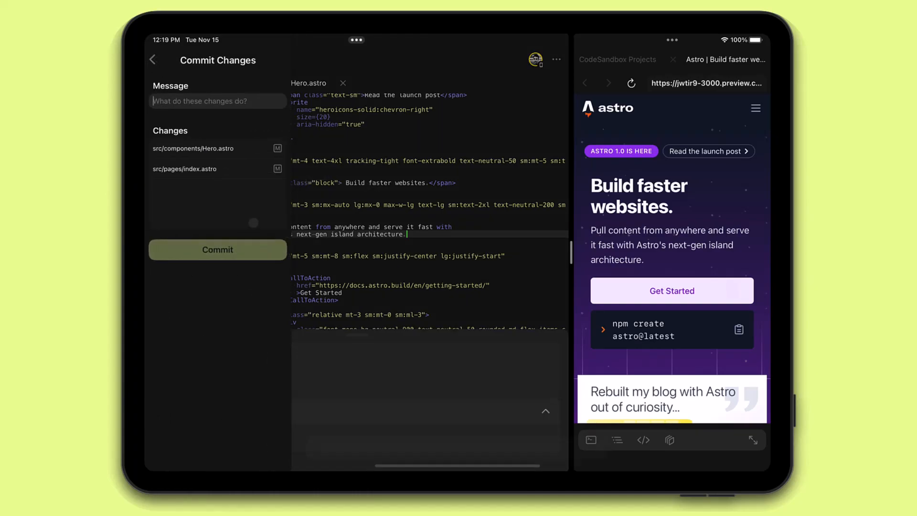
type("Fix Hero on landing screen")
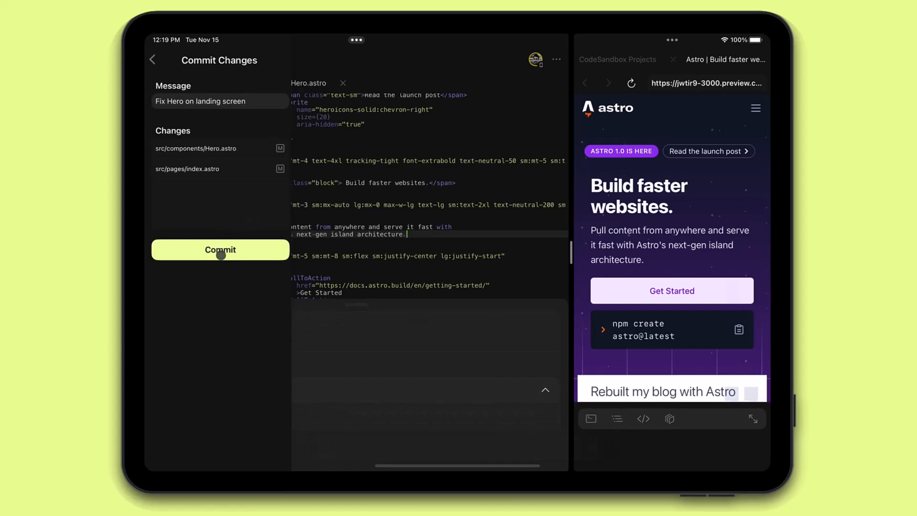
left_click(221, 249)
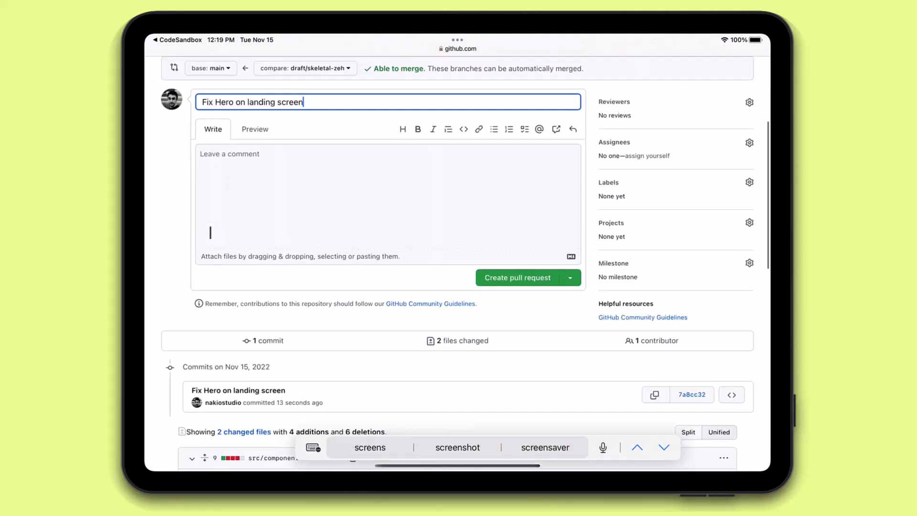
- Create pull request #6 'Fix Hero on landing screen' and review its Hero.astro and index.astro diffs
scroll("down", 3)
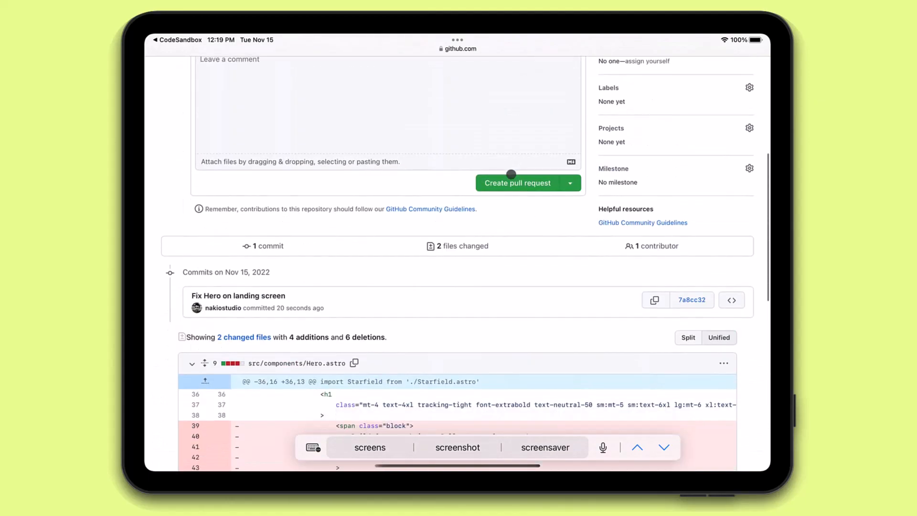
left_click(517, 183)
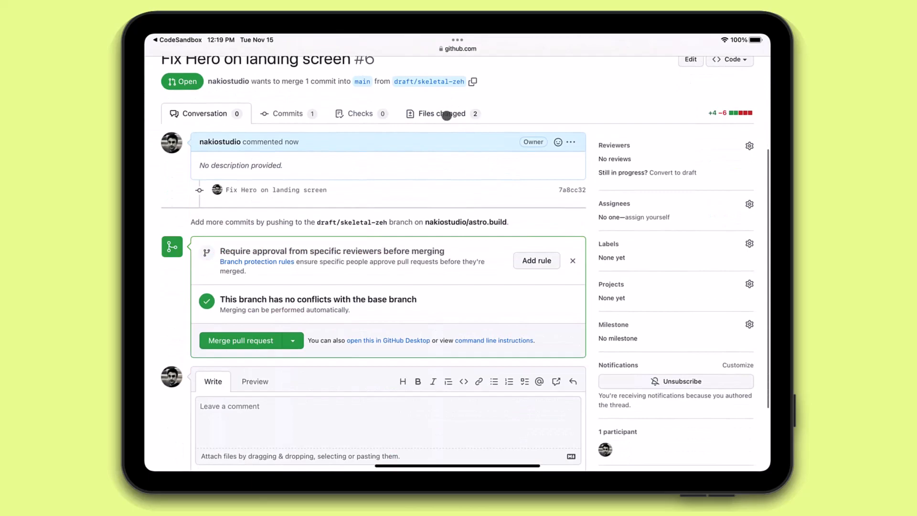
left_click(443, 114)
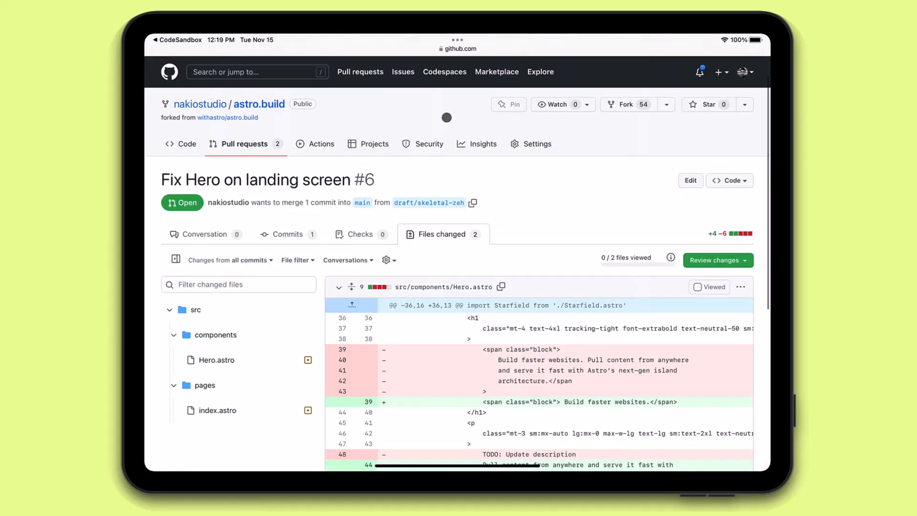
scroll("down", 3)
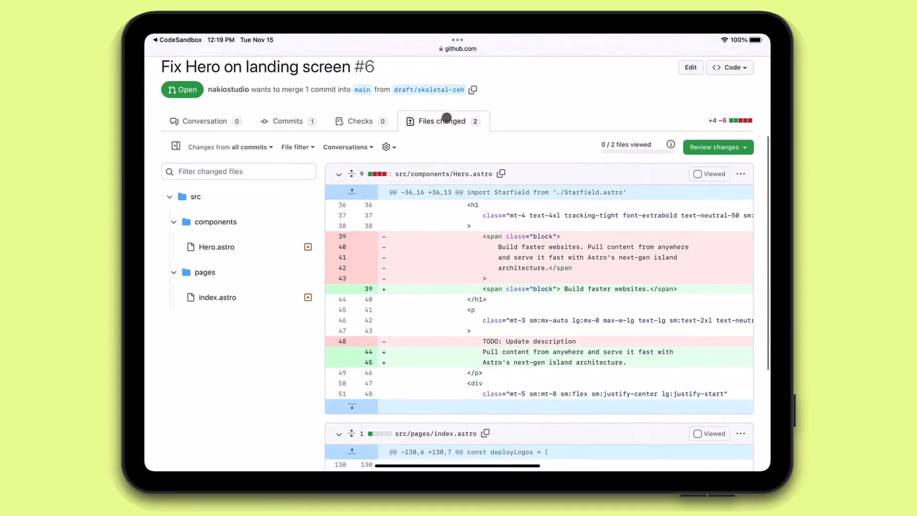